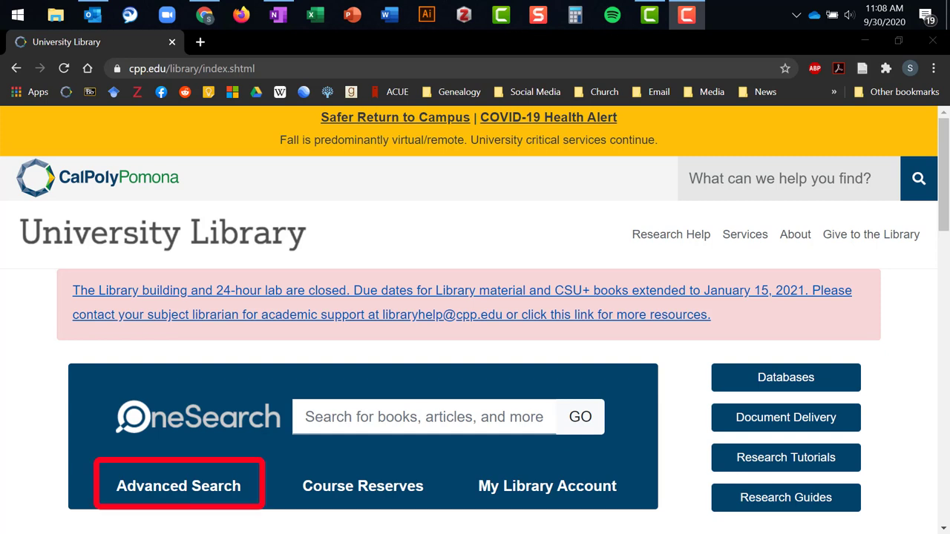
Step: Go from the library homepage to the OneSearch advanced search form
left_click(179, 487)
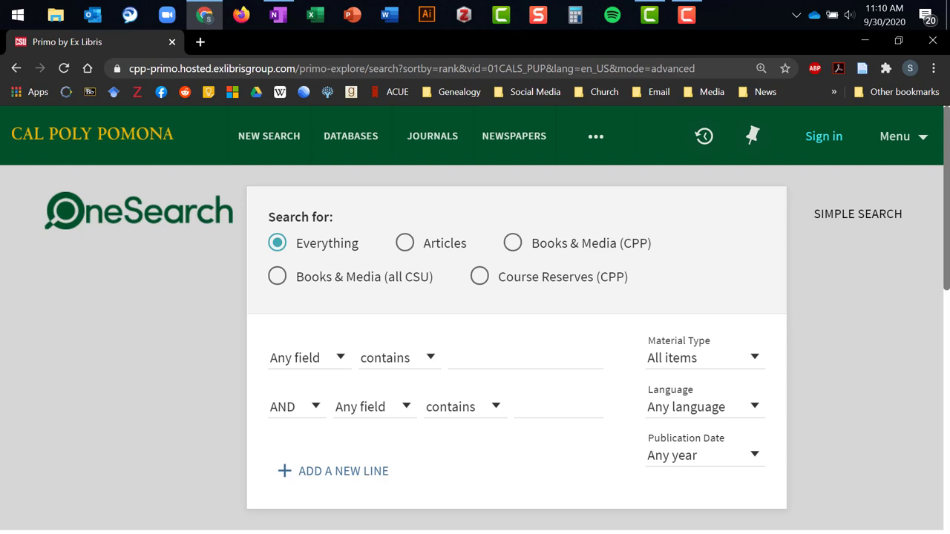
Step: Limit the search to Books & Media (CPP) and enter the quoted phrase "data visualization"
left_click(512, 243)
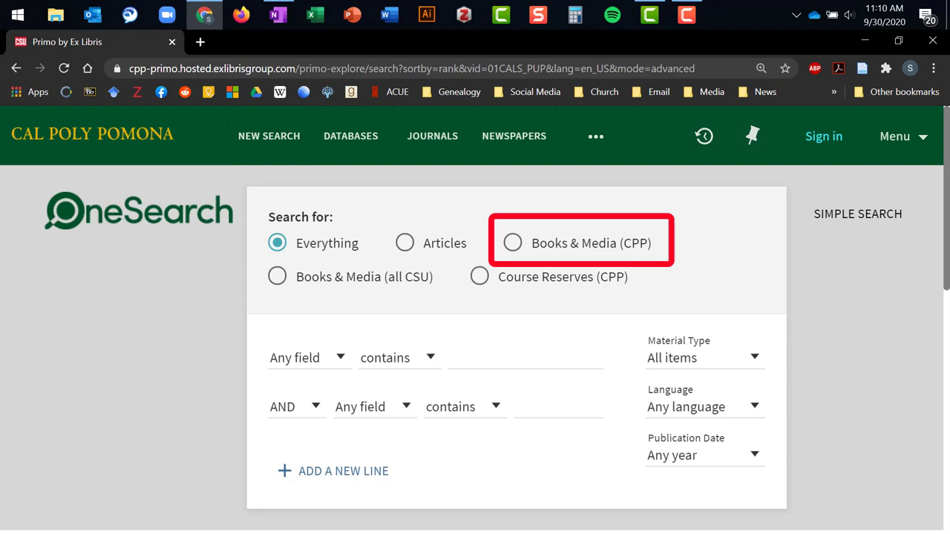
left_click(512, 244)
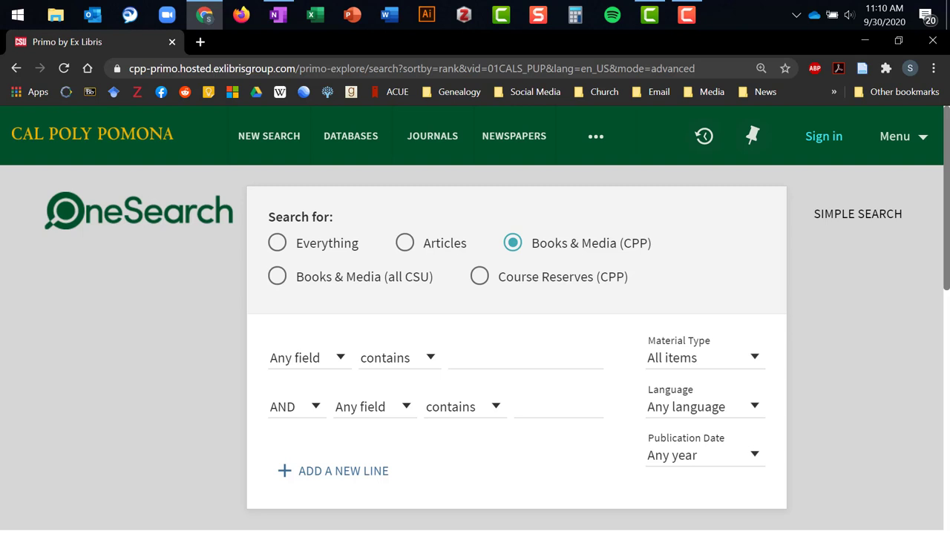
left_click(525, 358)
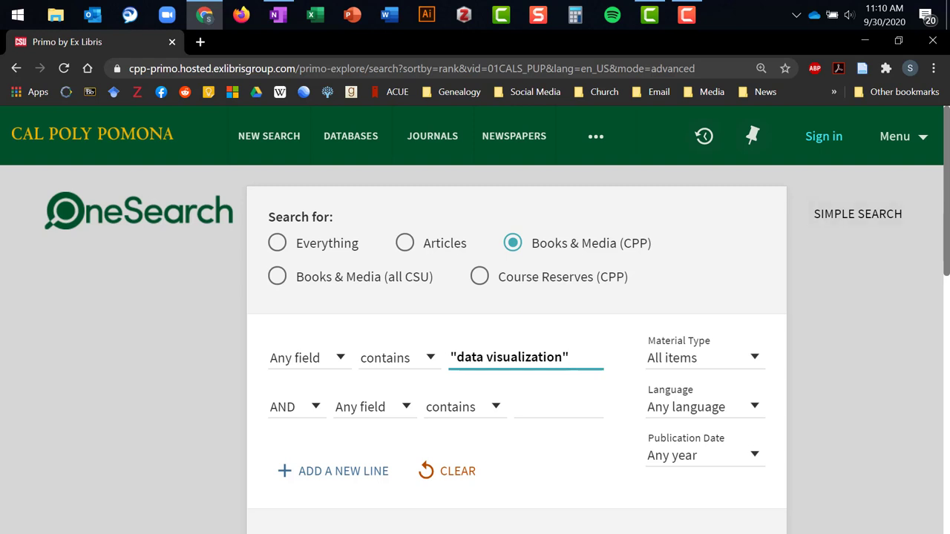
scroll("down", 3)
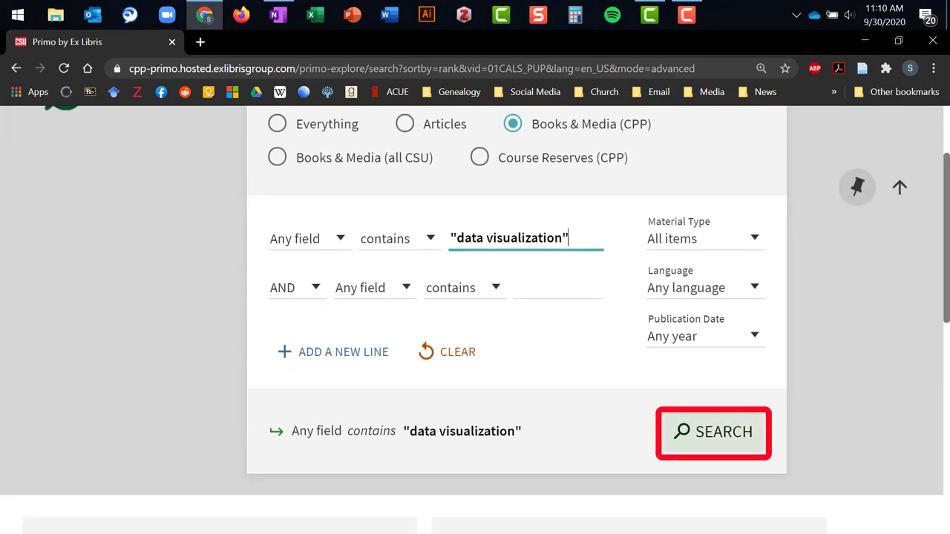
Step: Run the search, listing 488 Books & Media results for "data visualization"
left_click(713, 432)
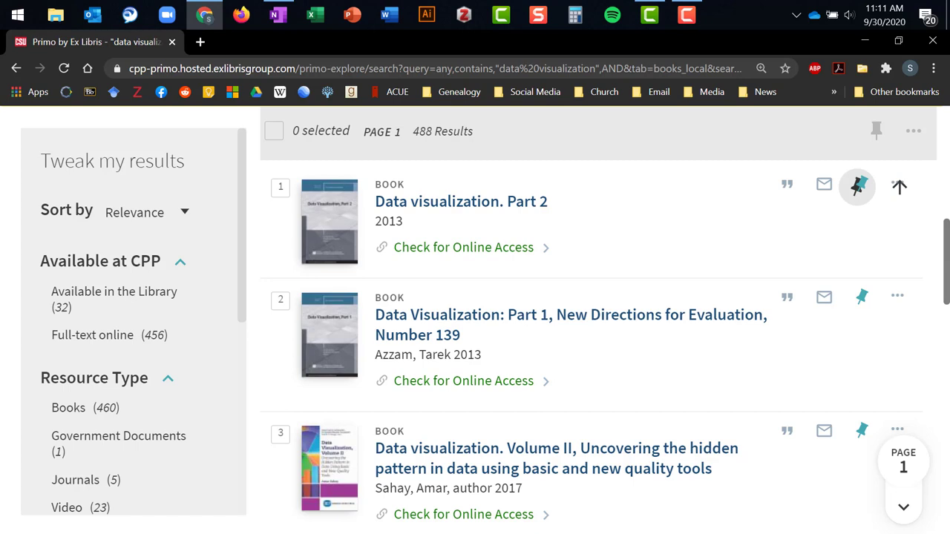
left_click(460, 202)
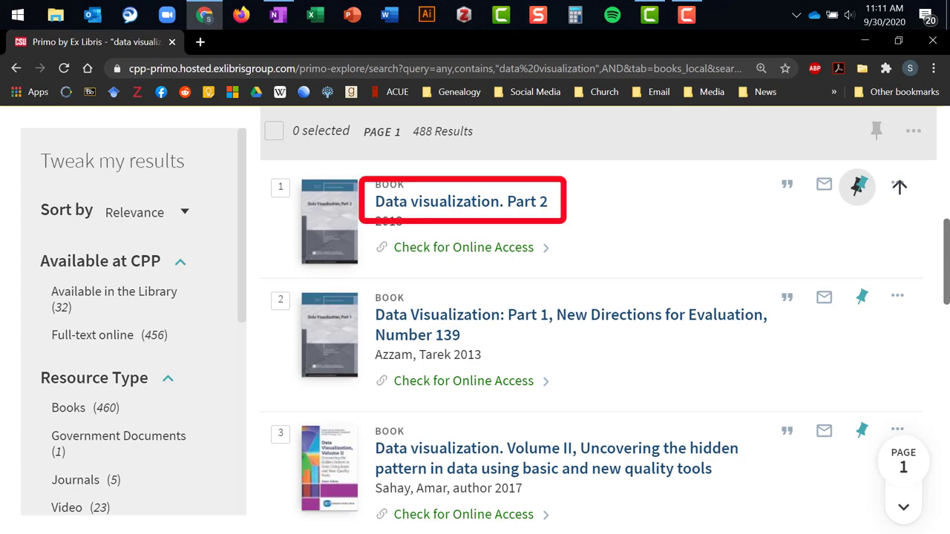
left_click(460, 202)
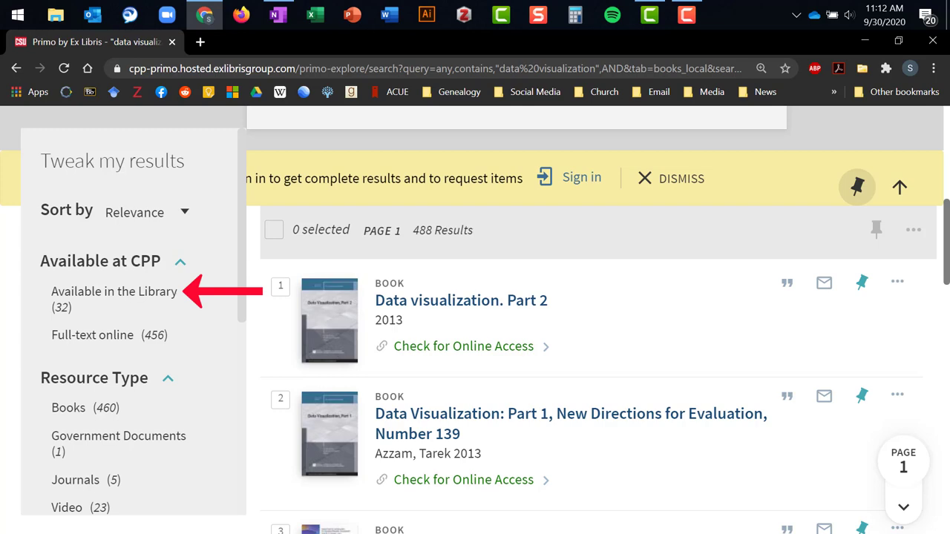
Step: Filter to Available in the Library and view Data visualization in the geological sciences with its 4th-floor call number
left_click(113, 290)
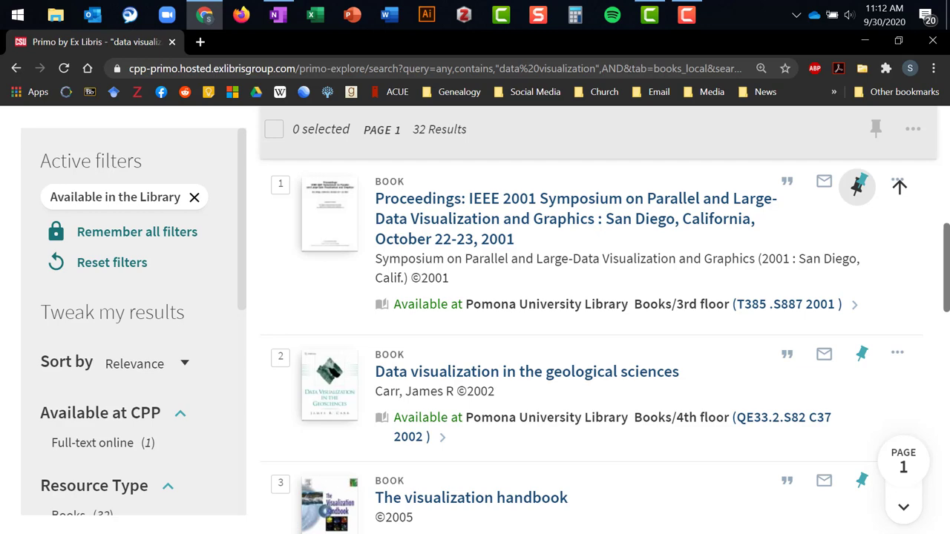
left_click(525, 371)
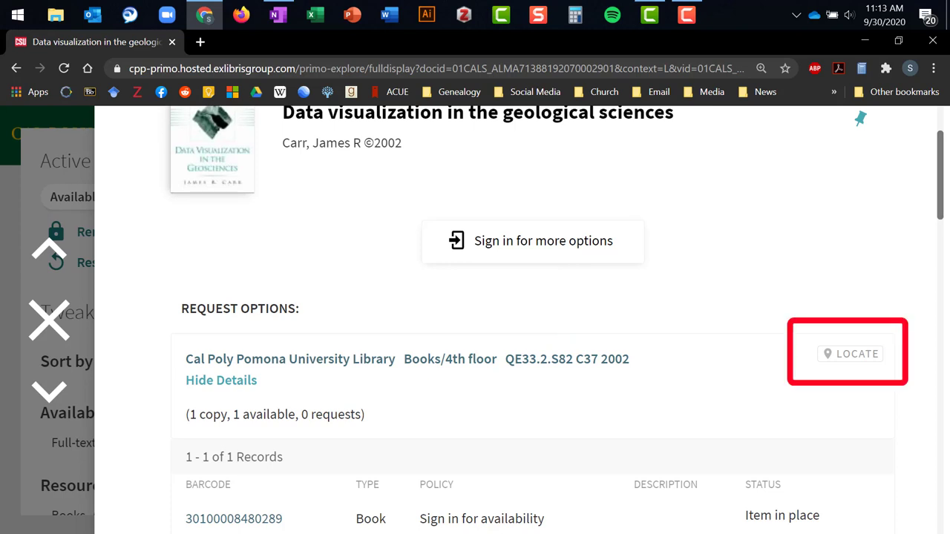
Step: Show the book's 4th-floor shelf location map via LOCATE, then return to its record
left_click(846, 353)
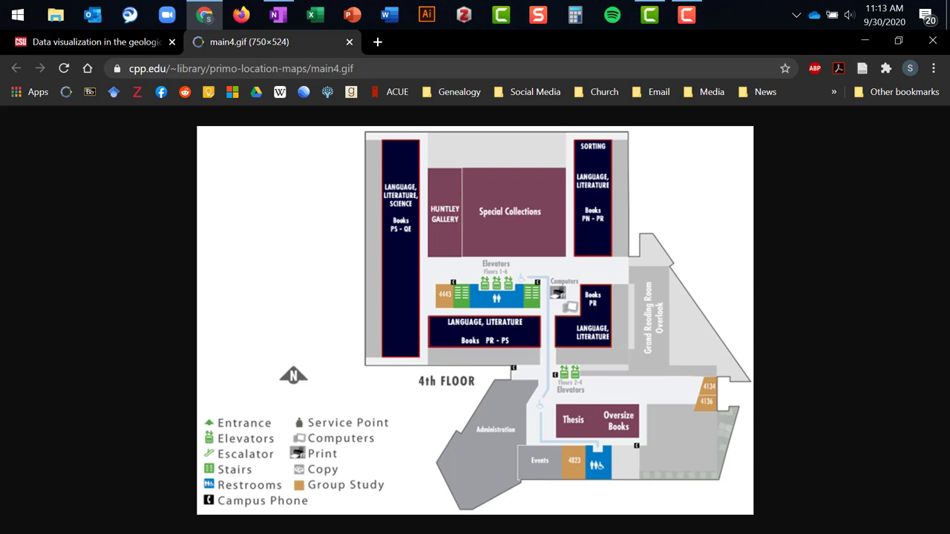
left_click(89, 41)
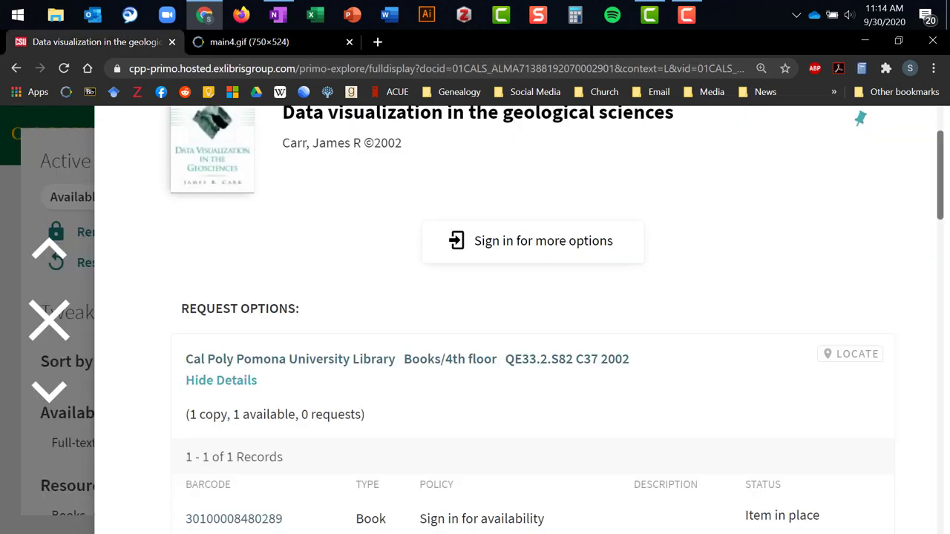